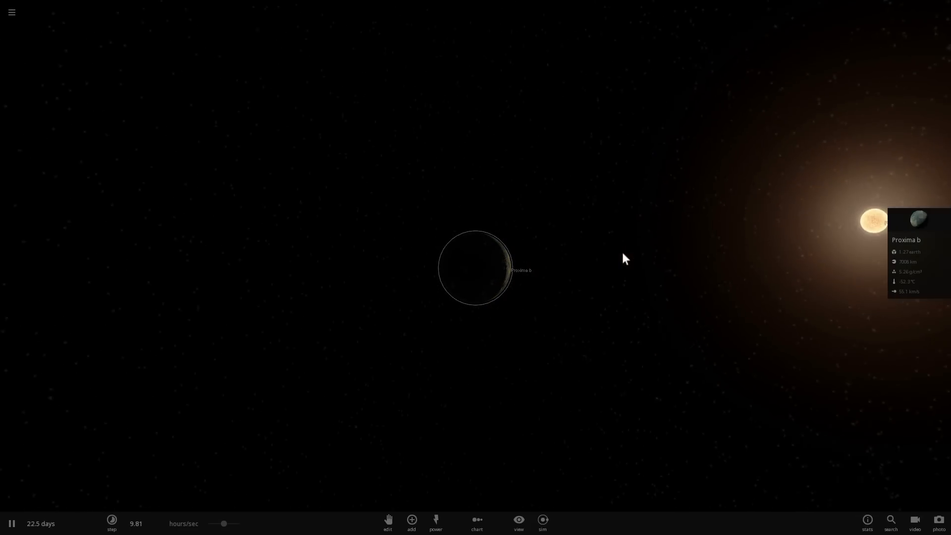
- Open Proxima b's full properties panel and the view display options
click(112, 522)
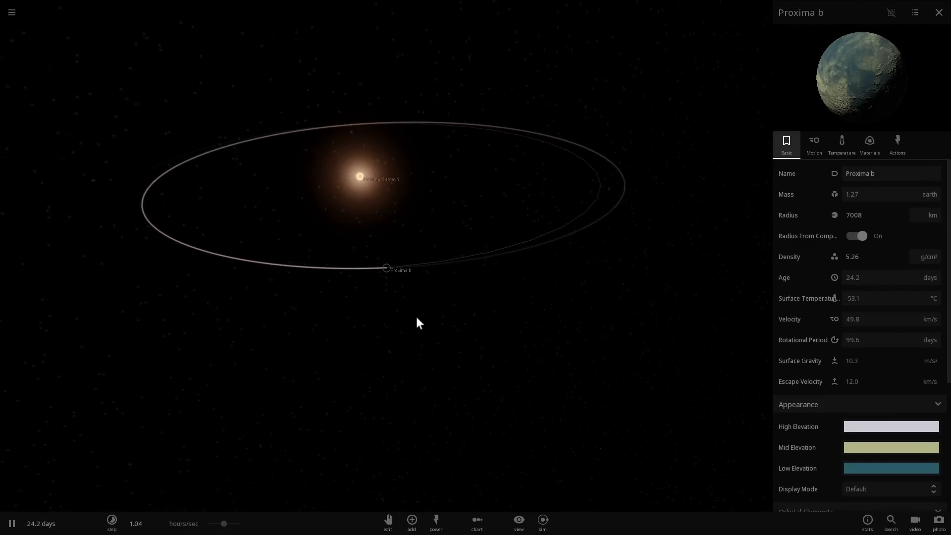
click(435, 523)
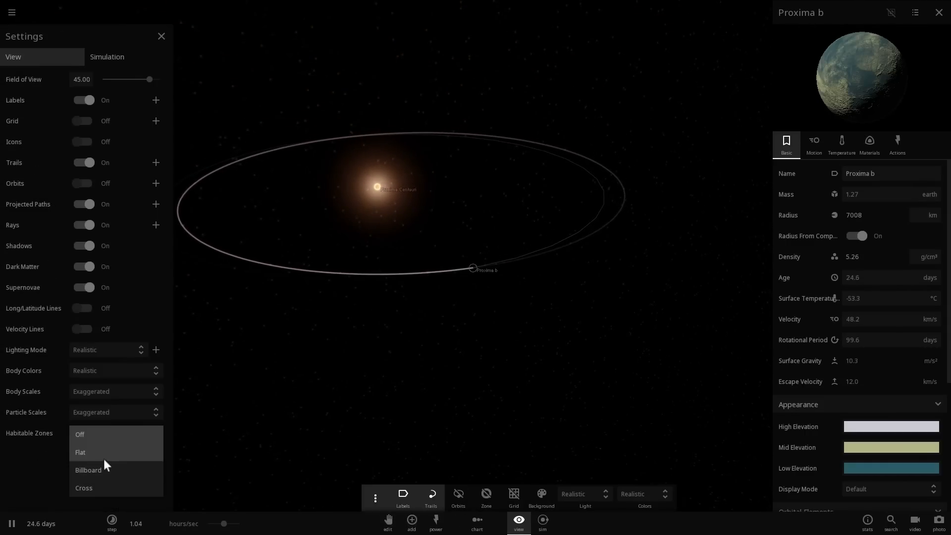
- Set Habitable Zones to display as flat discs around Proxima Centauri
click(80, 451)
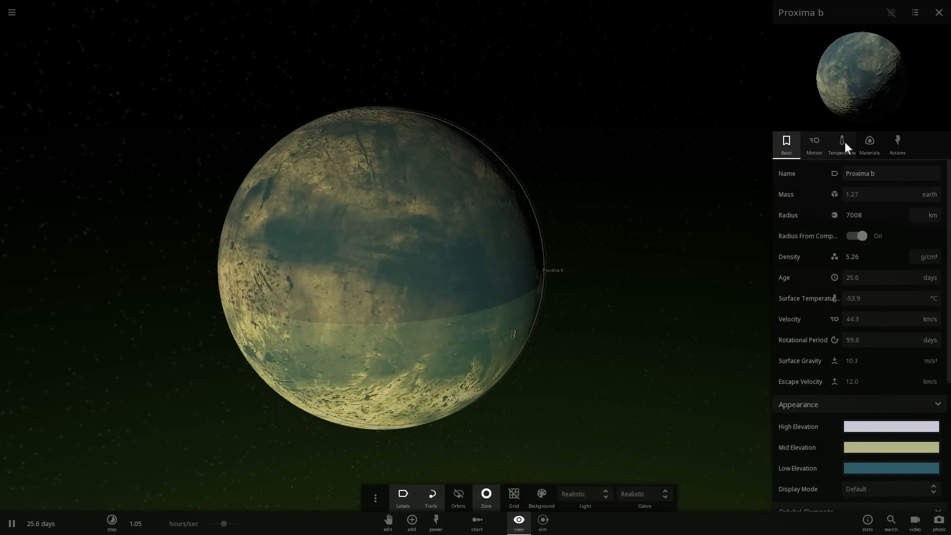
- Set Proxima b's surface temperature to about 29 °C and check its materials
click(869, 144)
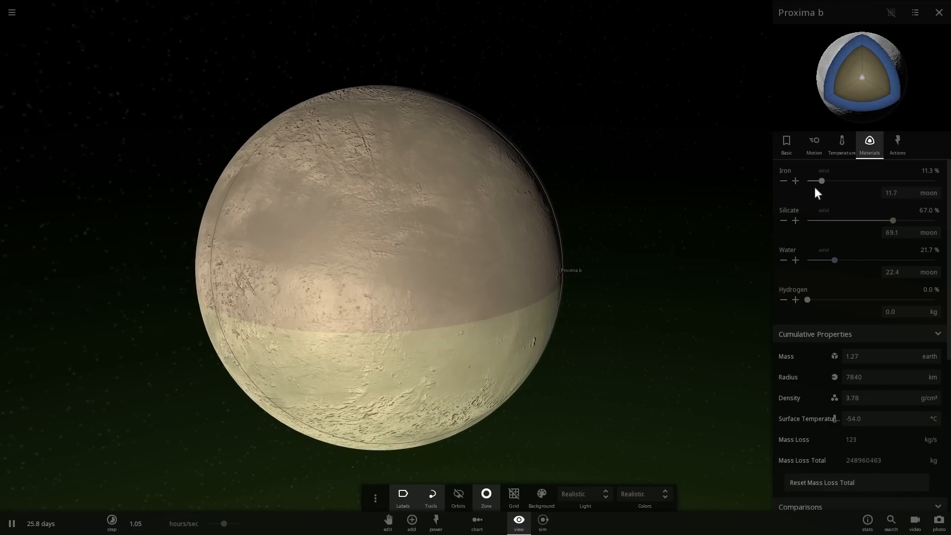
click(841, 144)
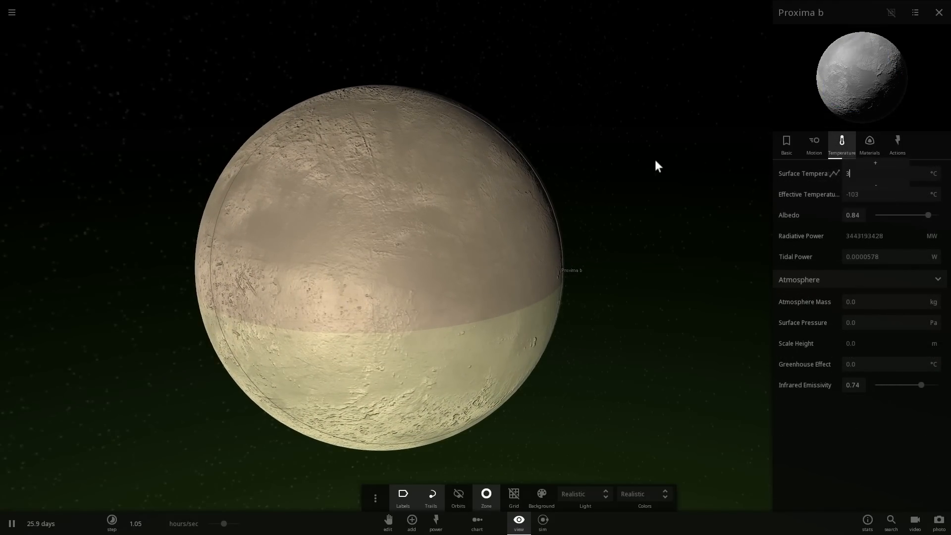
click(868, 143)
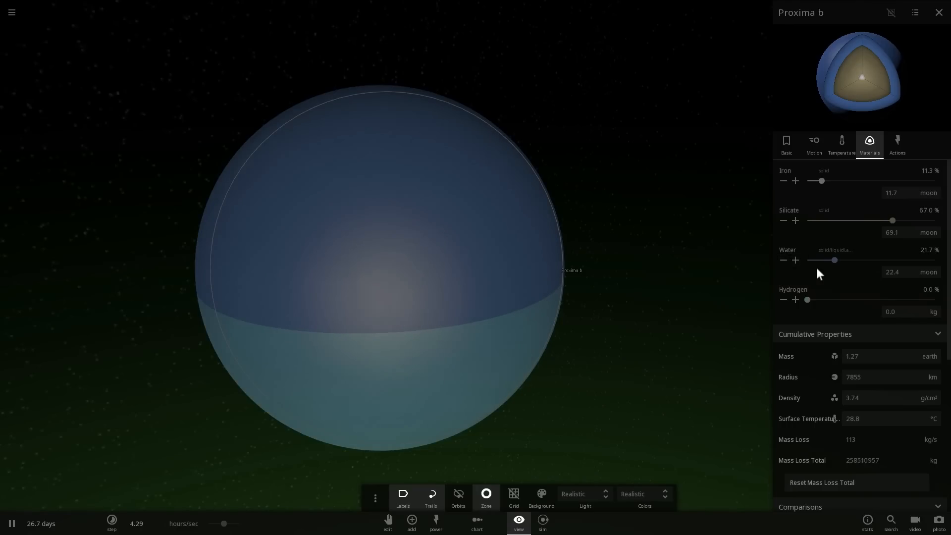
click(11, 523)
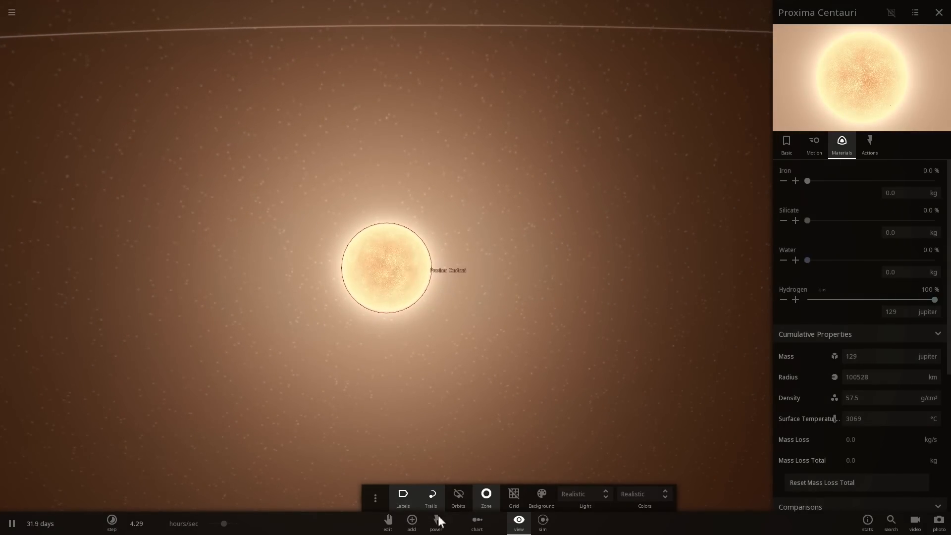
mouse_move(402, 497)
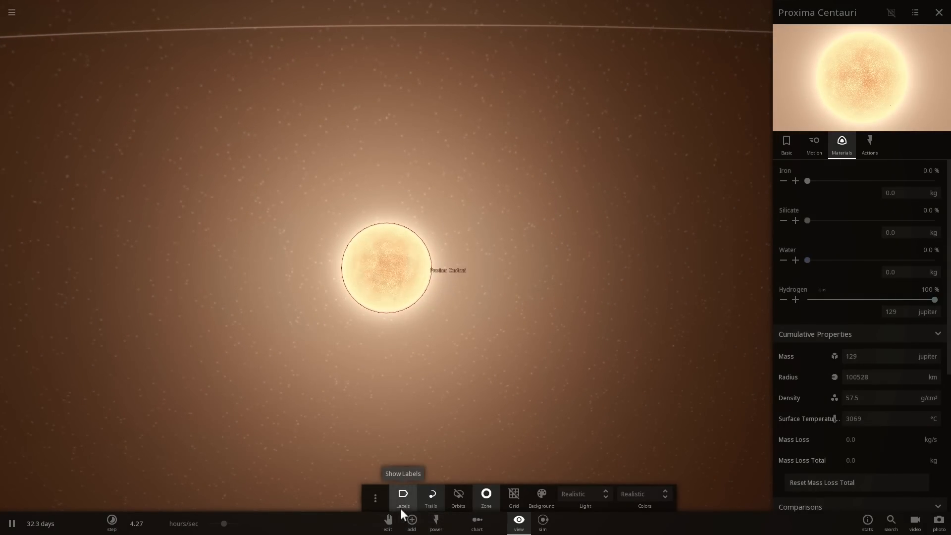
- Open the Add catalogue in Binary mode and list the Stars category
click(411, 523)
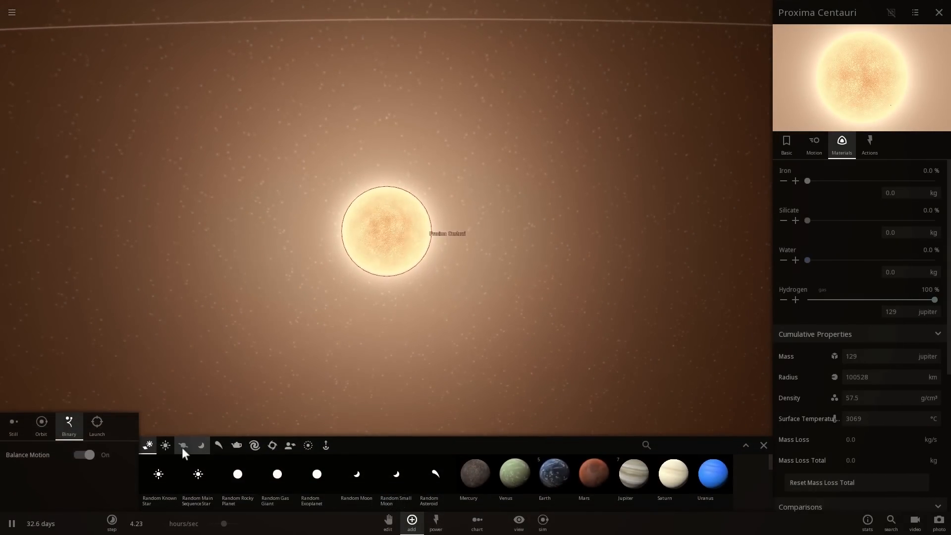
click(165, 444)
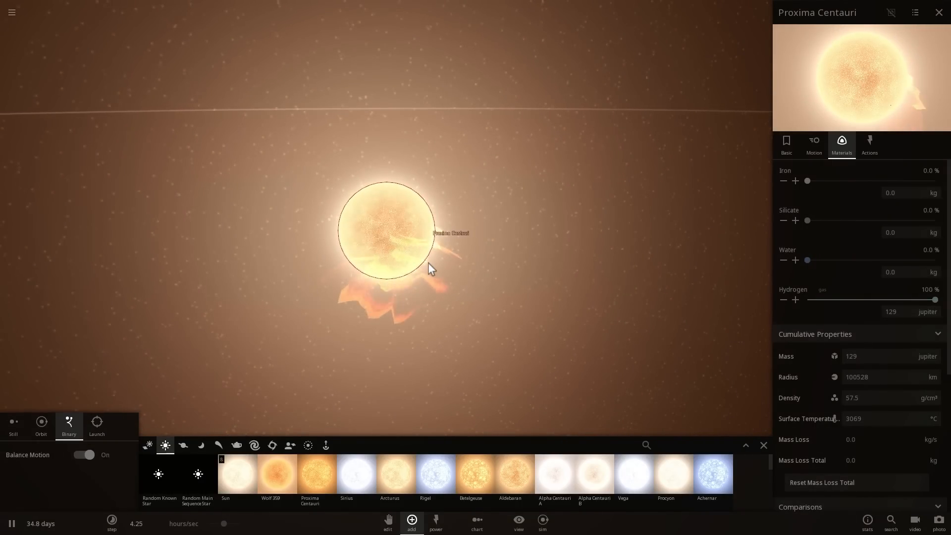
mouse_move(466, 272)
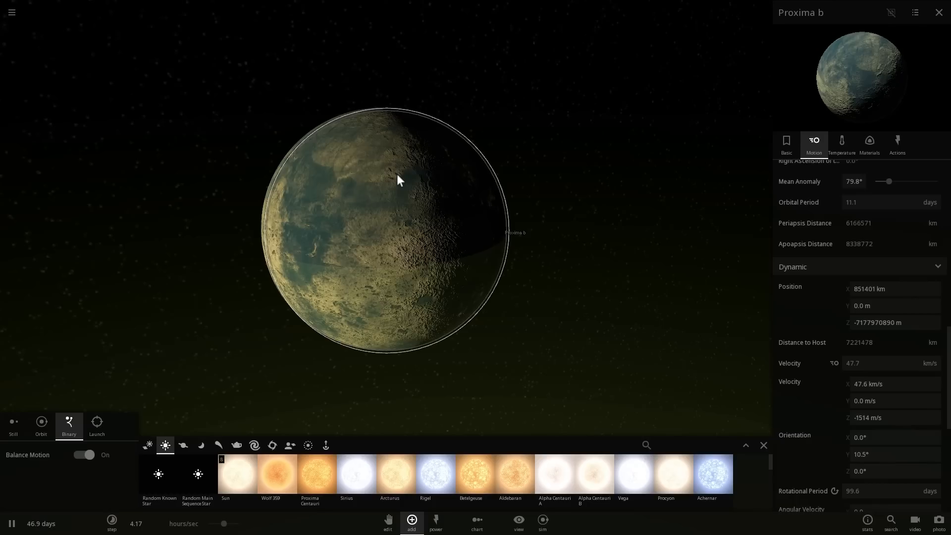
mouse_move(841, 143)
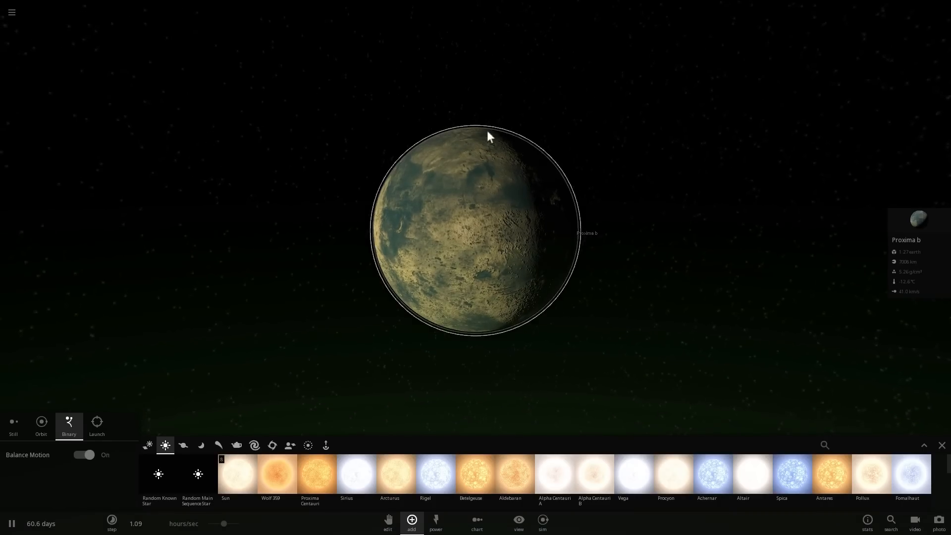
mouse_move(669, 289)
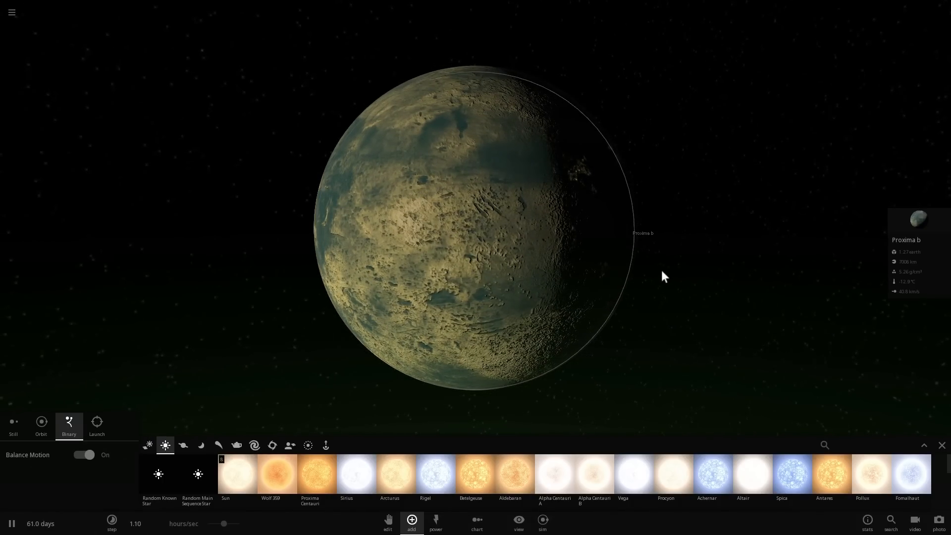
- Zoom the view around Proxima b with the star catalogue still listed
scroll(down, 3)
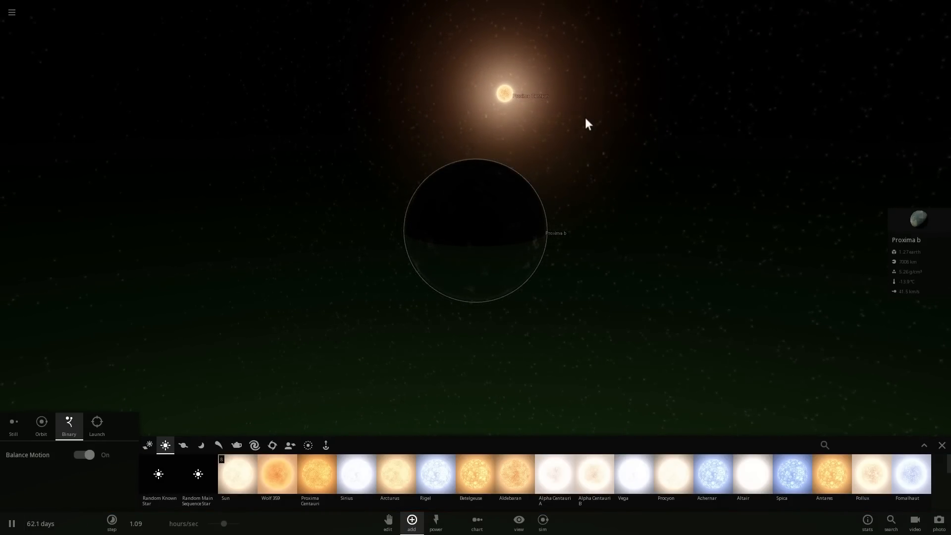
- Load a different saved simulation of nearby stars from the main menu
click(11, 12)
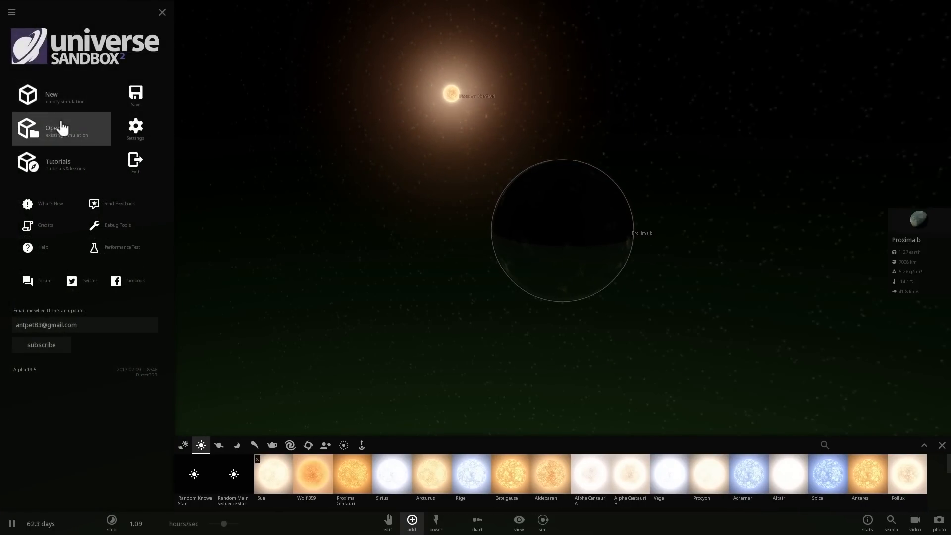
click(51, 127)
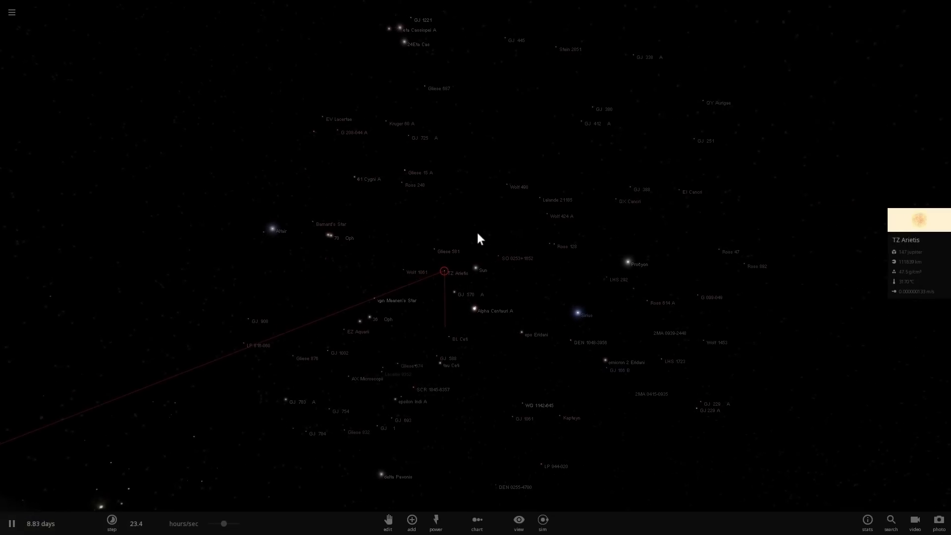
- Select Ross 128, Wolf 424 A, Ross 614 A, then focus on SO 0253+1652
click(550, 244)
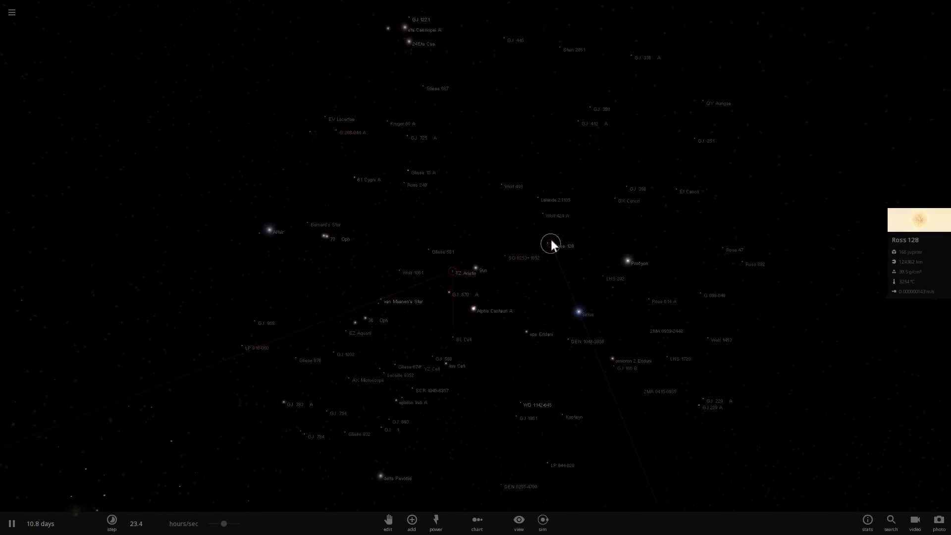
click(534, 214)
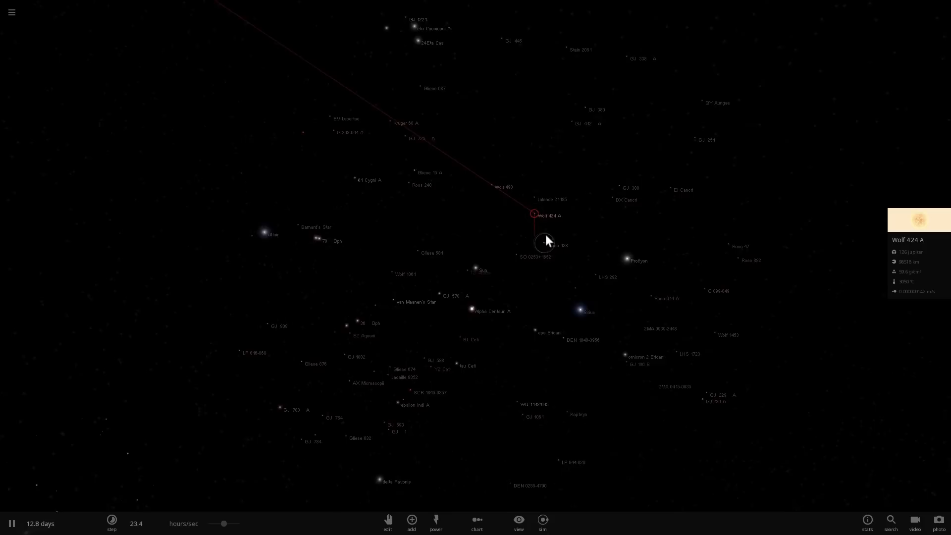
click(520, 198)
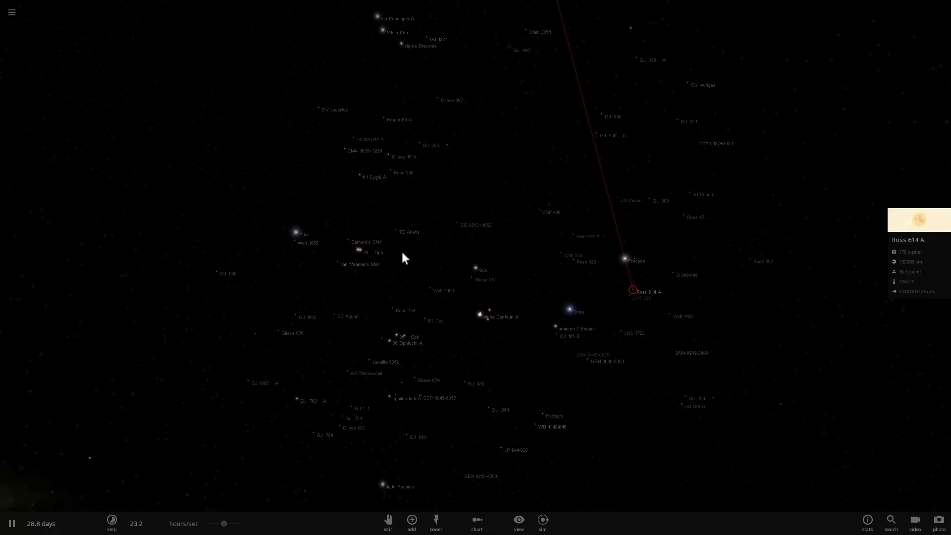
click(455, 222)
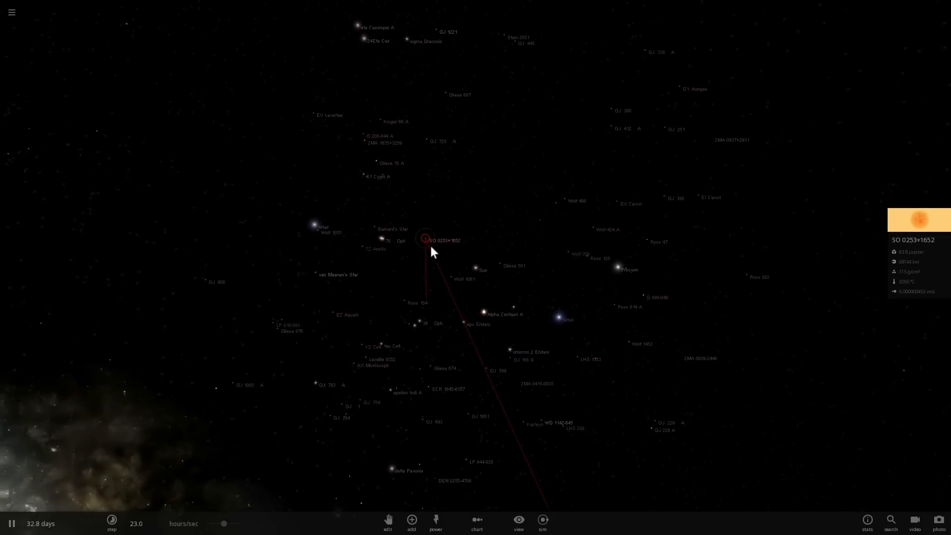
scroll(up, 3)
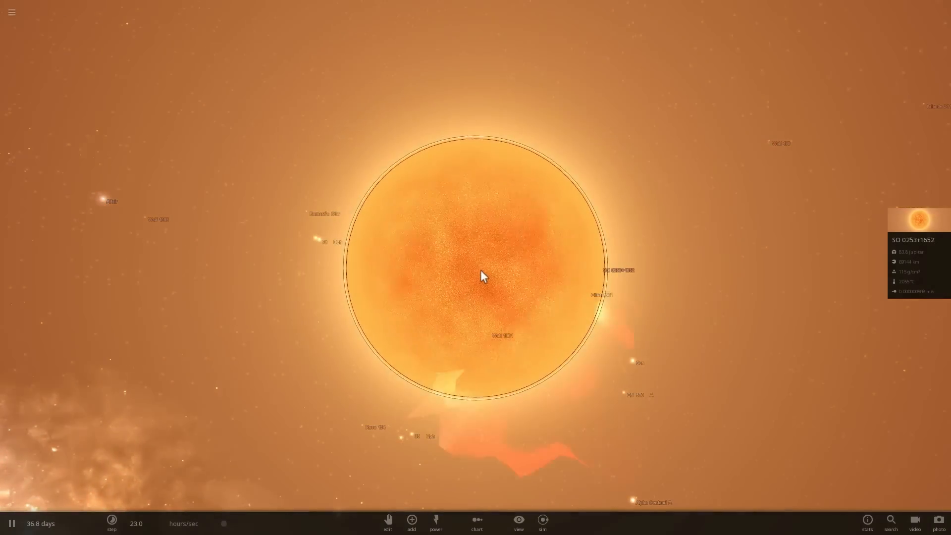
- Zoom on SO 0253+1652 and close the view settings
scroll(down, 3)
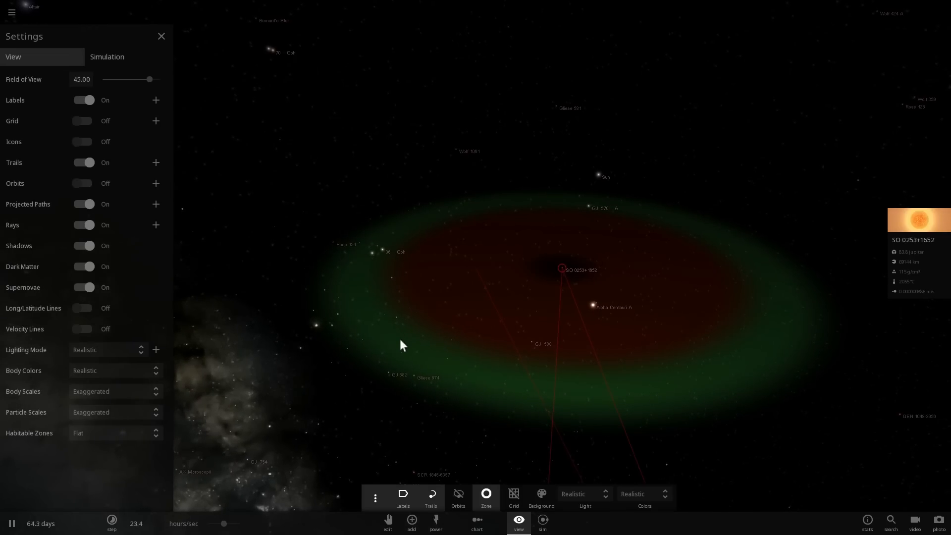
click(162, 36)
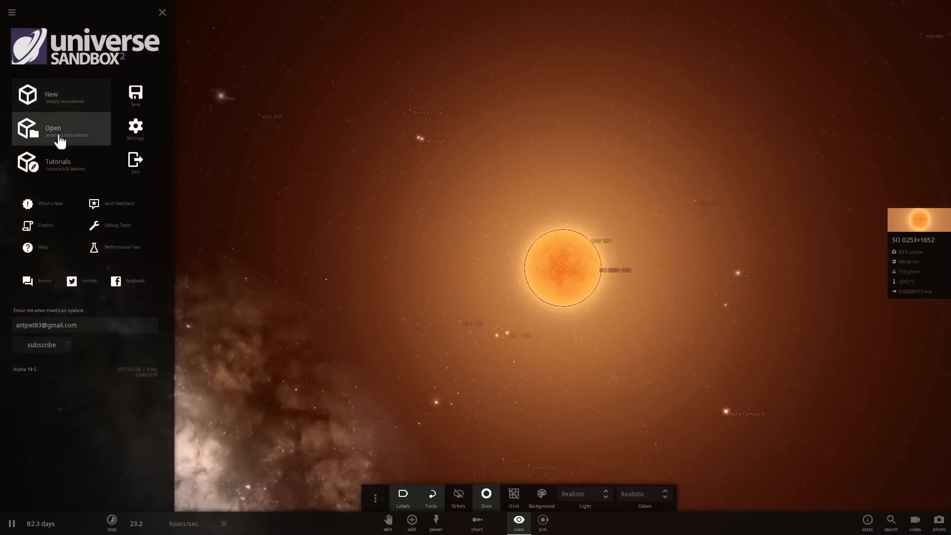
- Load the Solar System simulation and open Earth's full properties
click(60, 128)
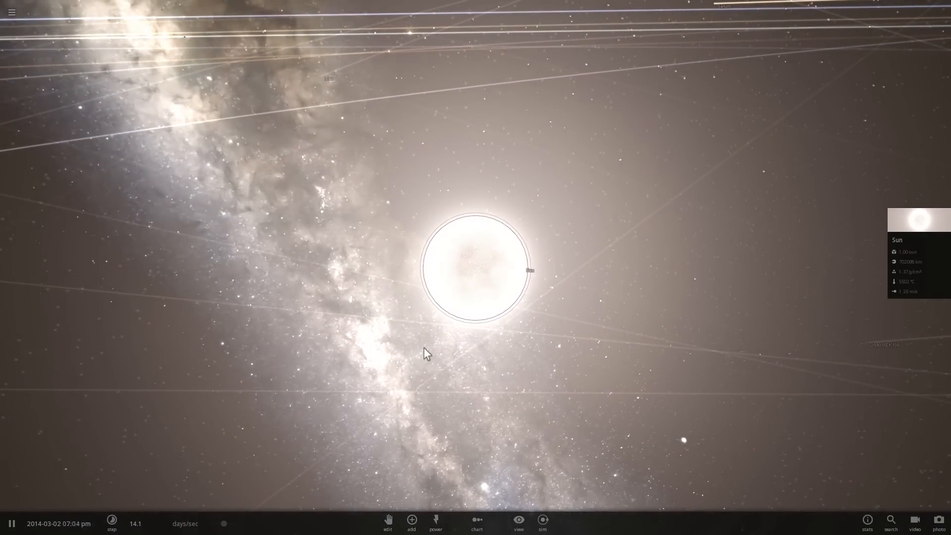
click(111, 523)
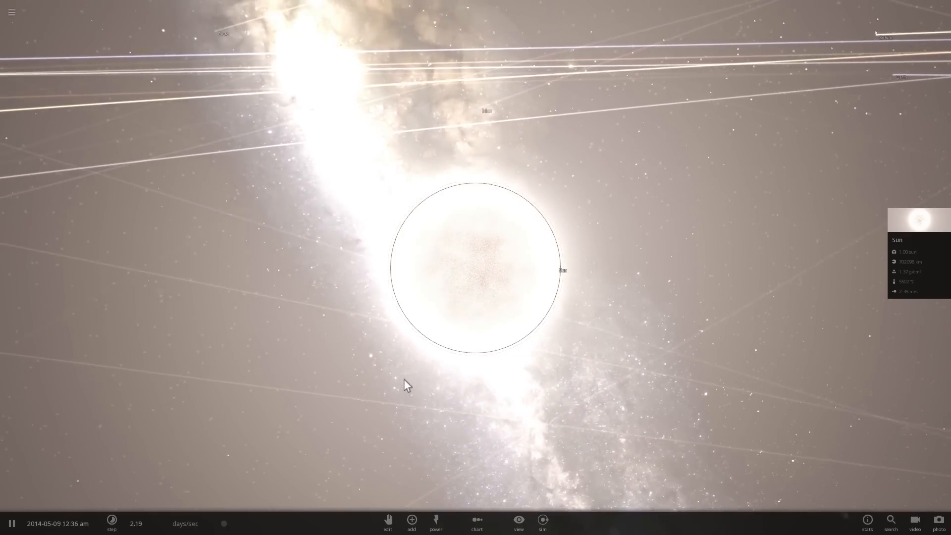
click(112, 523)
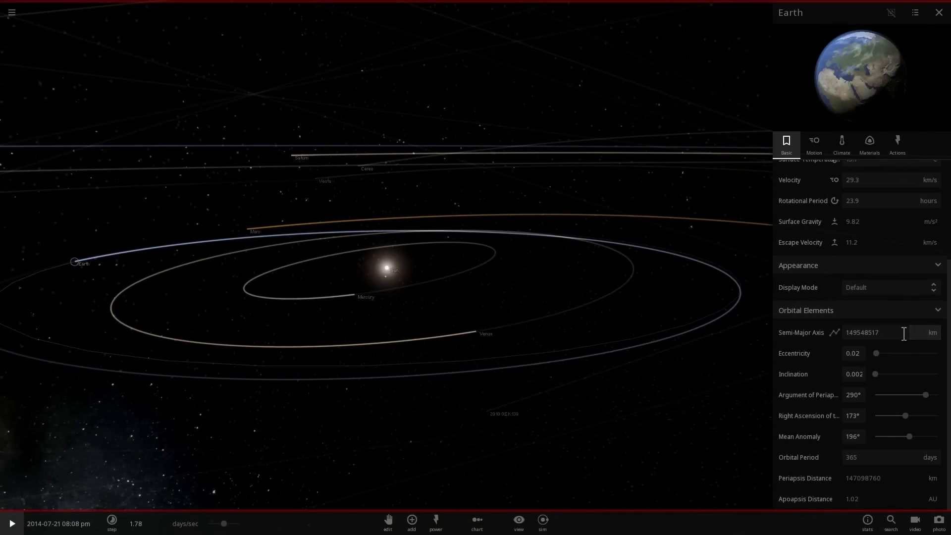
- Change Earth's semi-major axis to 0.5 AU
click(934, 332)
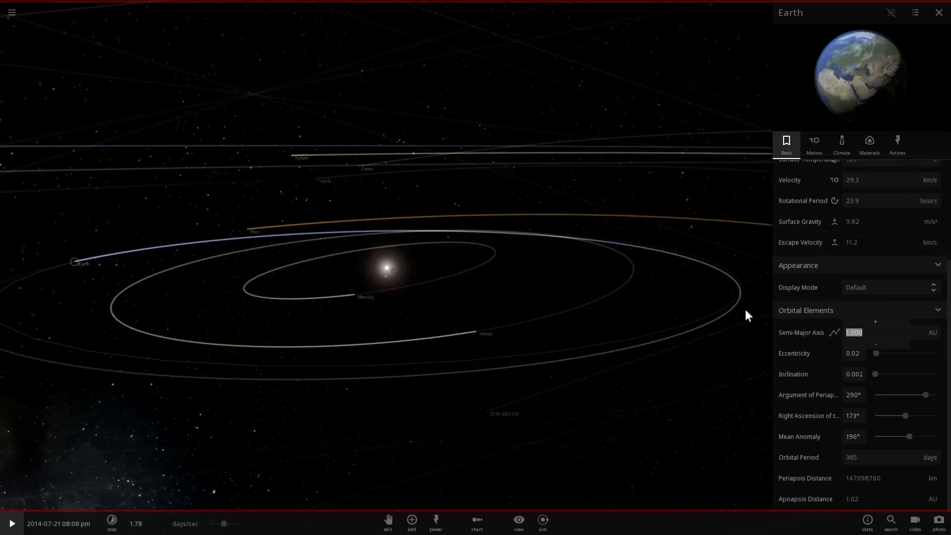
text(0.5)
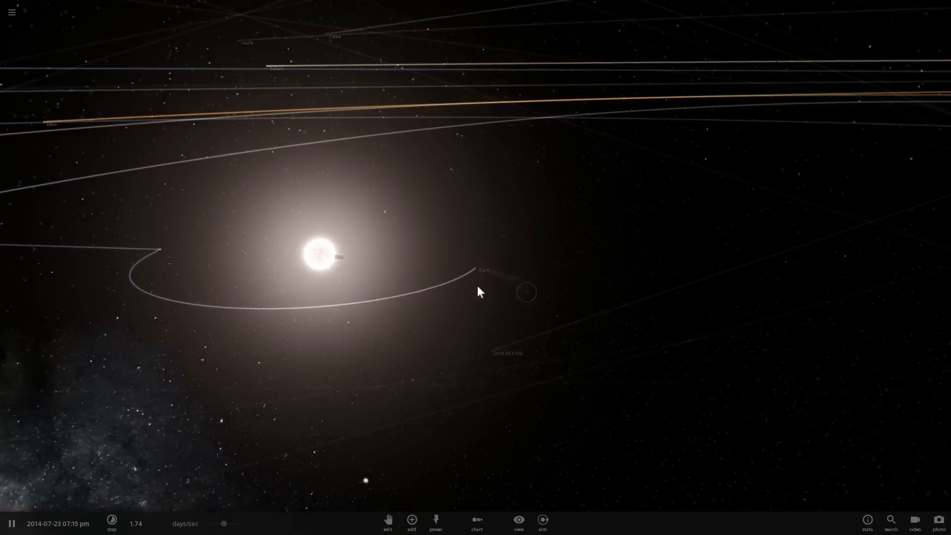
- Load the Proxima Centauri simulation and turn on the habitable Zone overlay
click(526, 292)
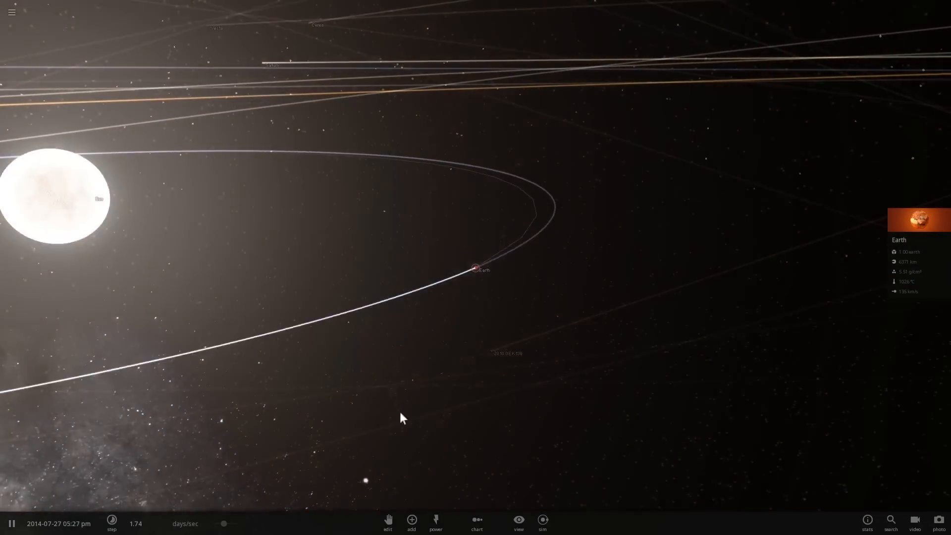
click(112, 523)
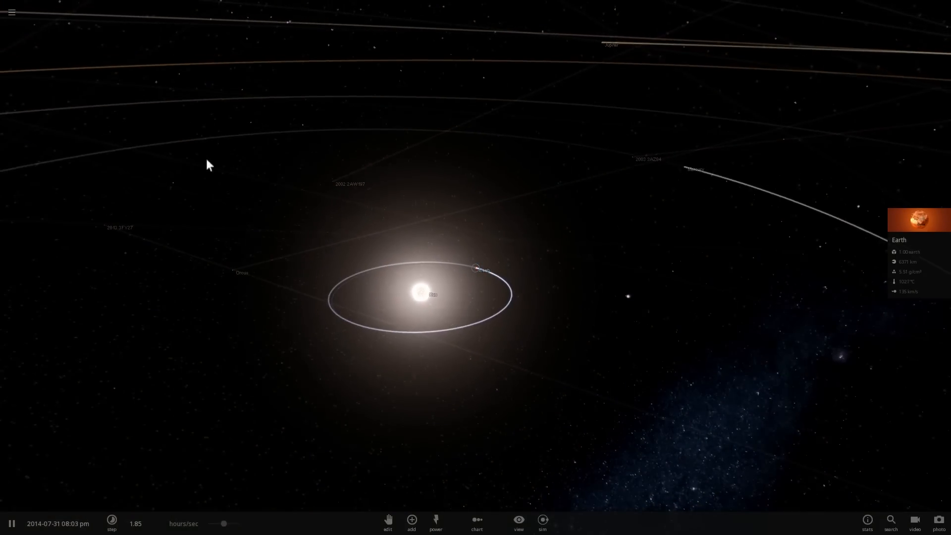
click(517, 522)
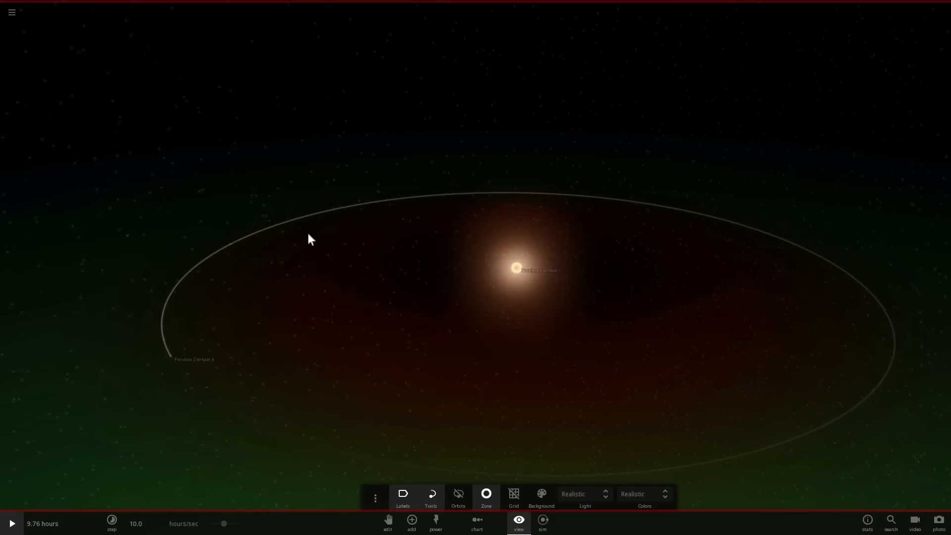
- Focus the camera on the star Proxima Centauri to view it up close
click(11, 523)
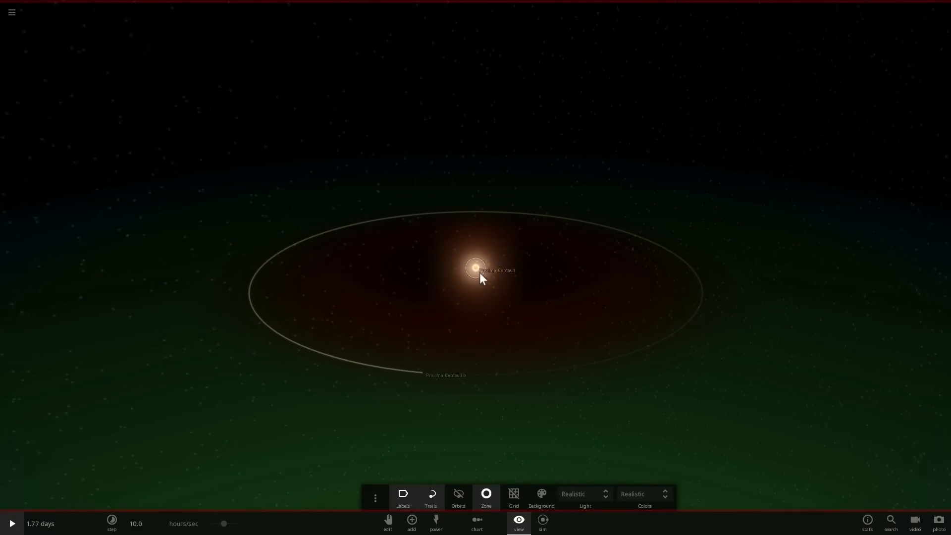
click(476, 269)
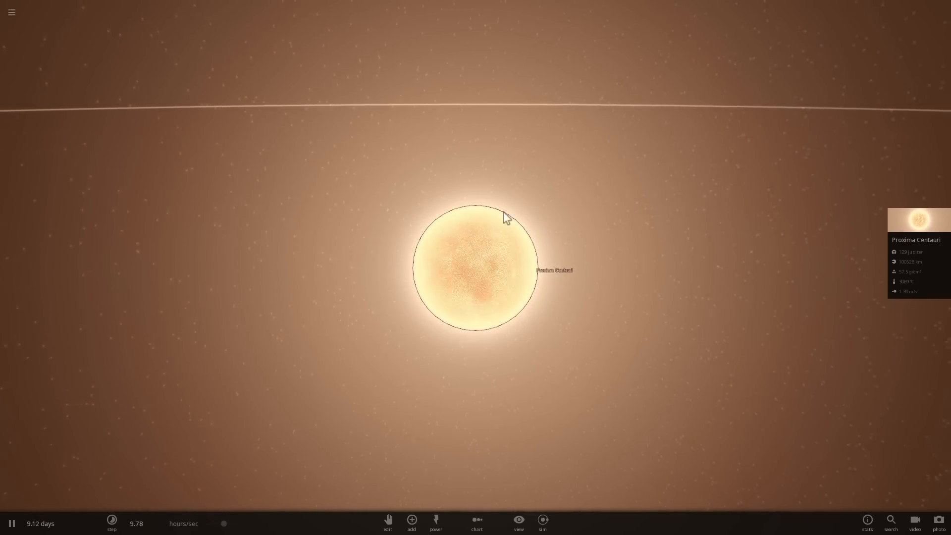
mouse_move(645, 291)
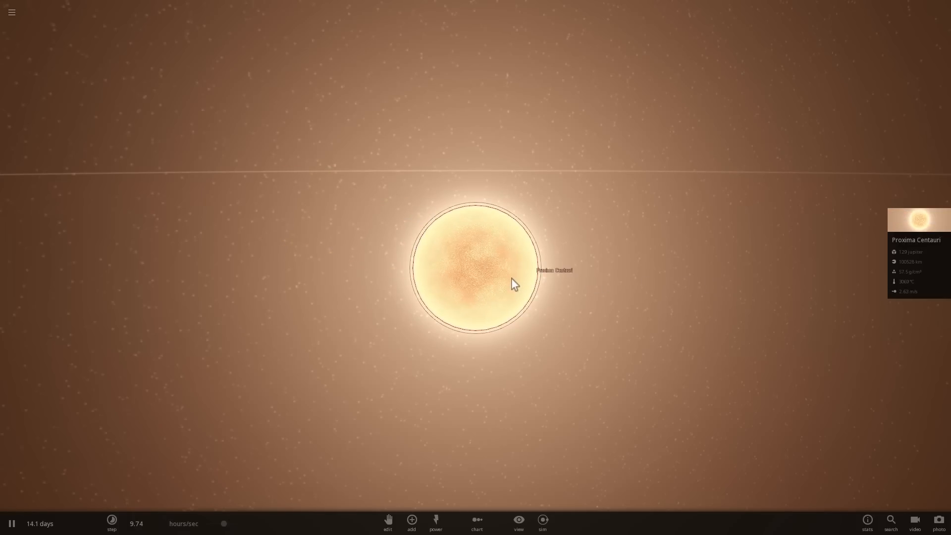
mouse_move(673, 275)
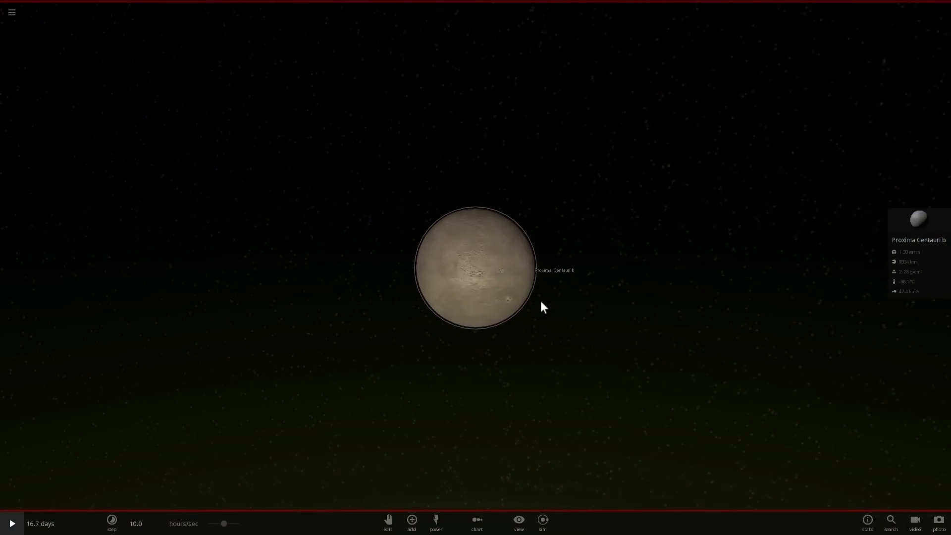
- Center on Proxima Centauri b, open the Add catalogue, and show its temperature and atmosphere properties
click(11, 523)
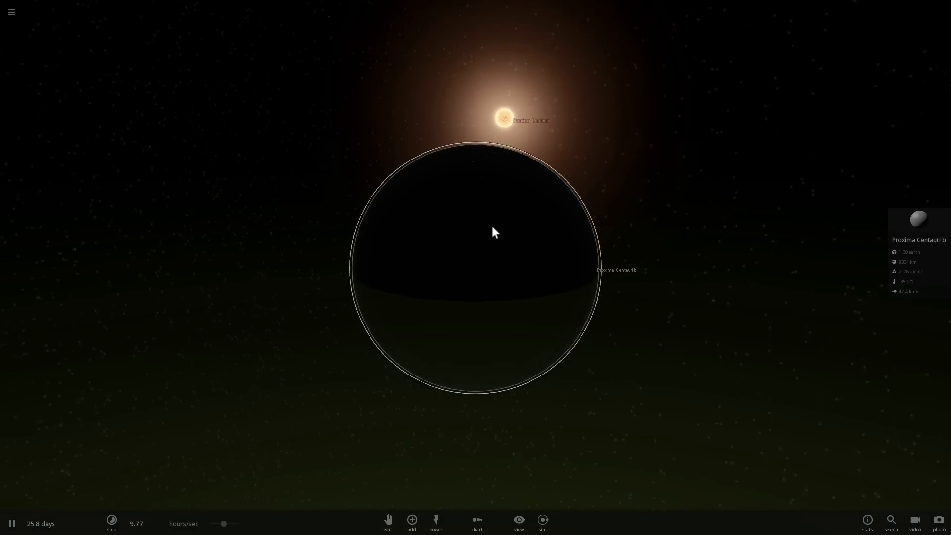
click(112, 523)
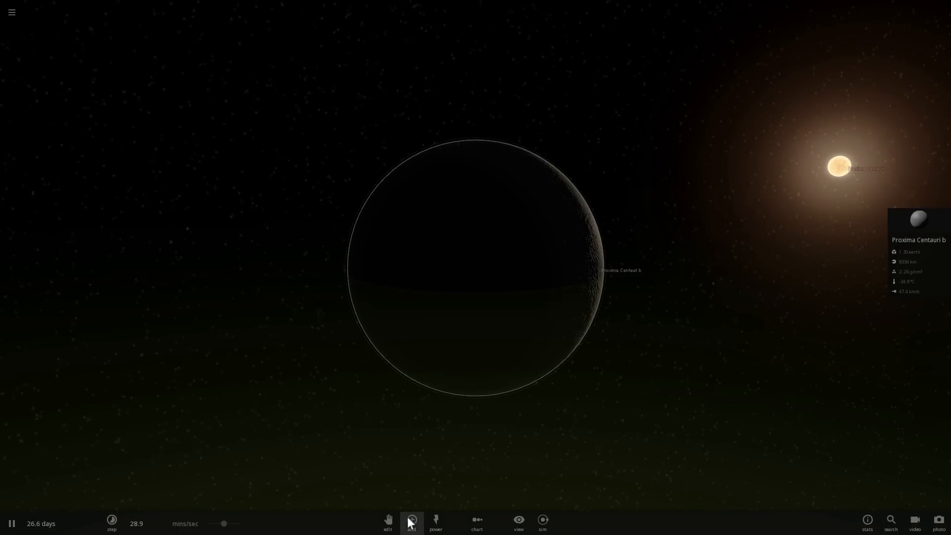
click(411, 520)
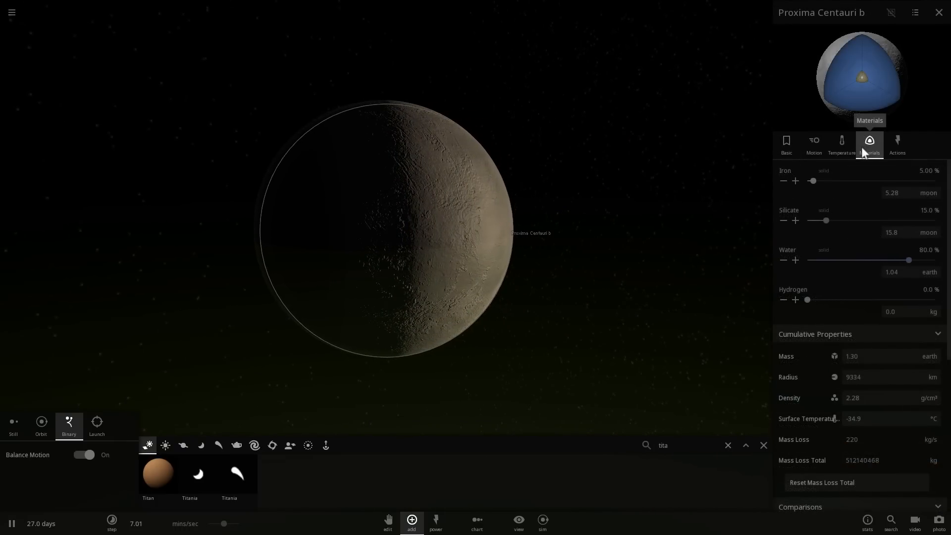
click(842, 144)
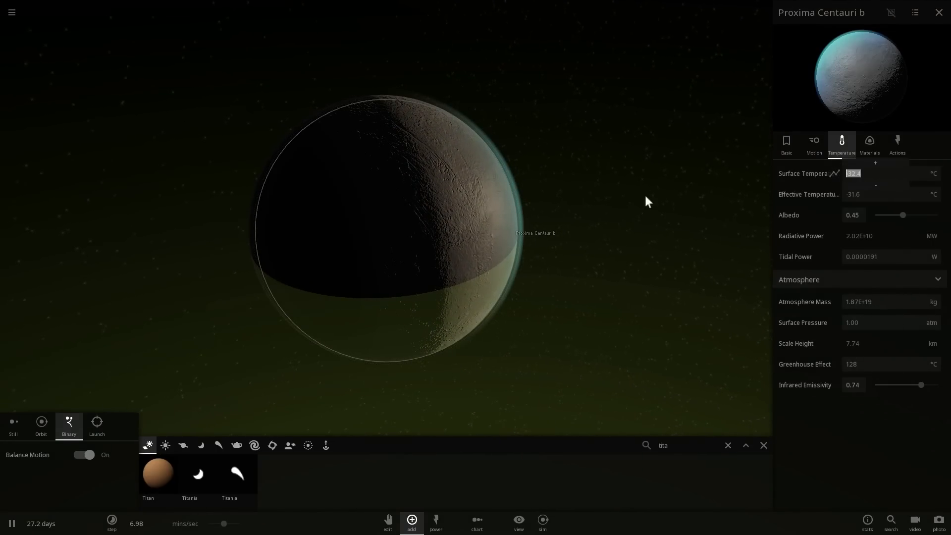
- Set Proxima Centauri b's surface temperature to 30 °C, speed up time, and close Properties
text(30.5)
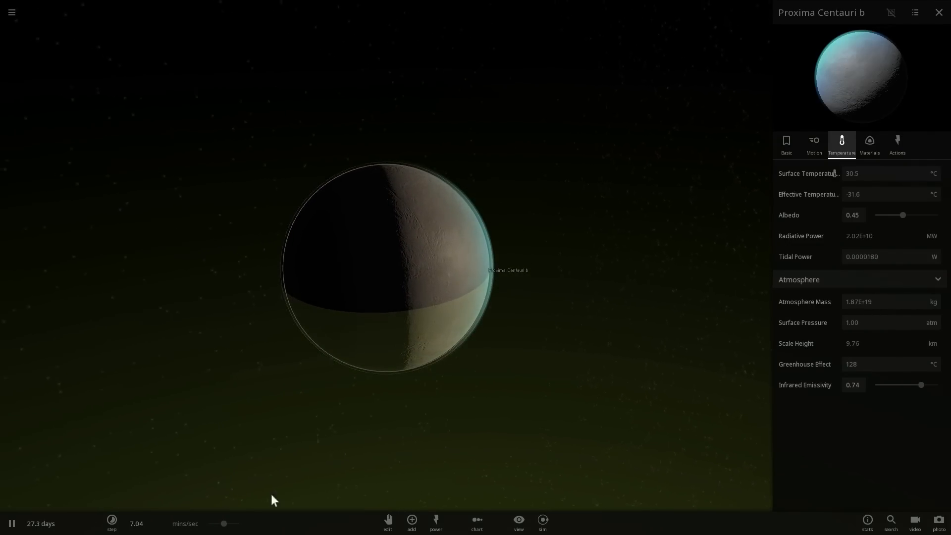
click(112, 523)
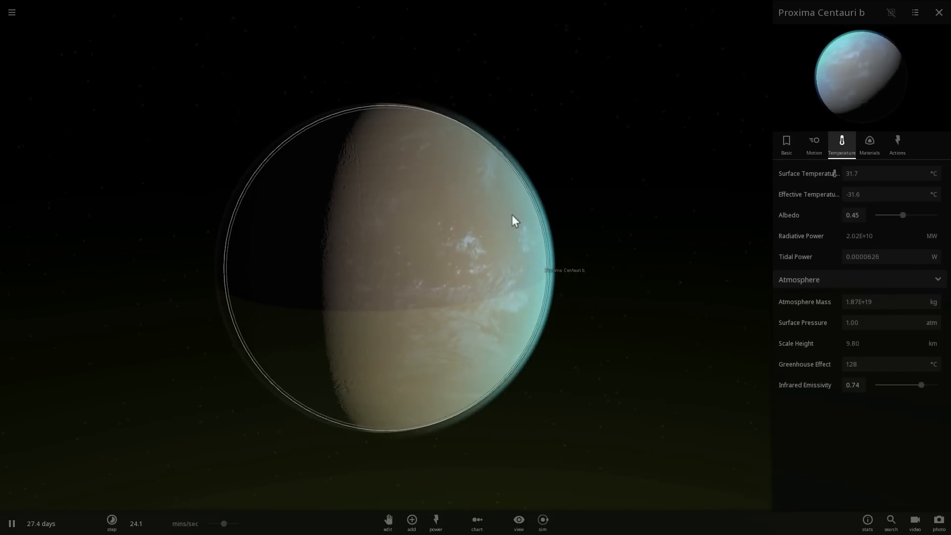
click(112, 523)
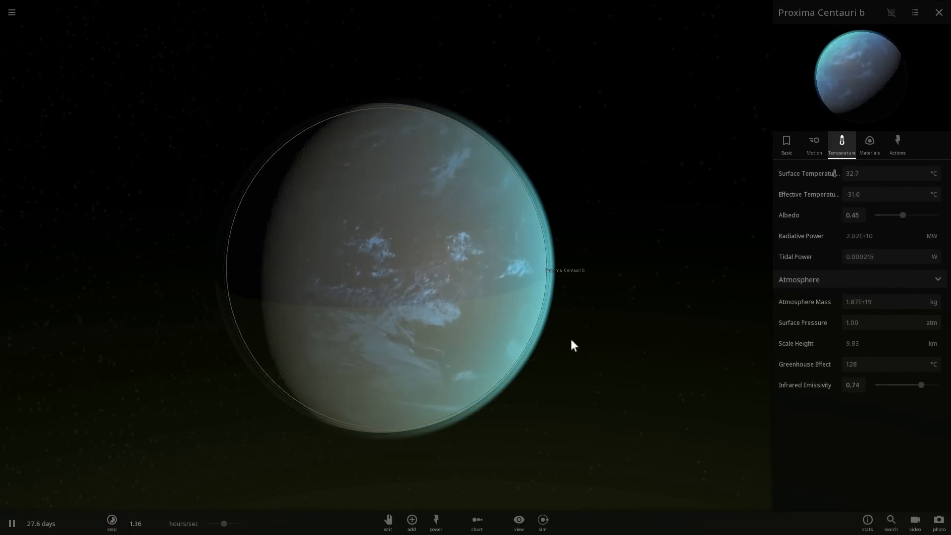
scroll(down, 3)
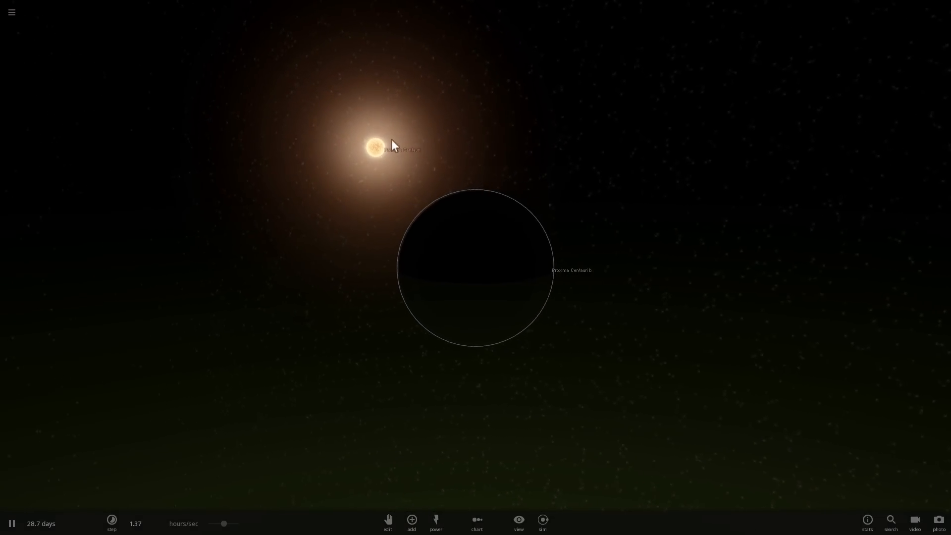
- Select the star Proxima Centauri to frame the whole system within its habitable zone
click(376, 147)
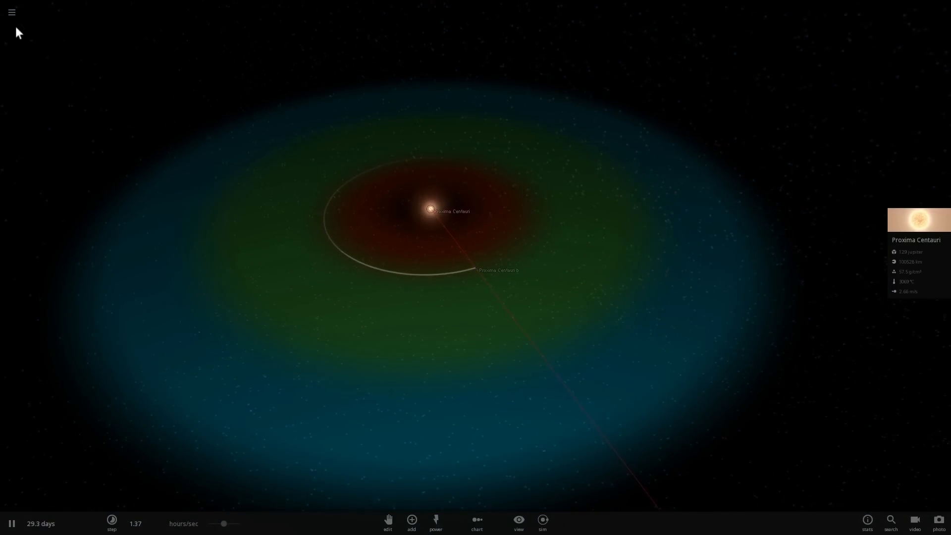
- Open the simulation list, back out of Exoplanets, and load the Solar System
click(11, 11)
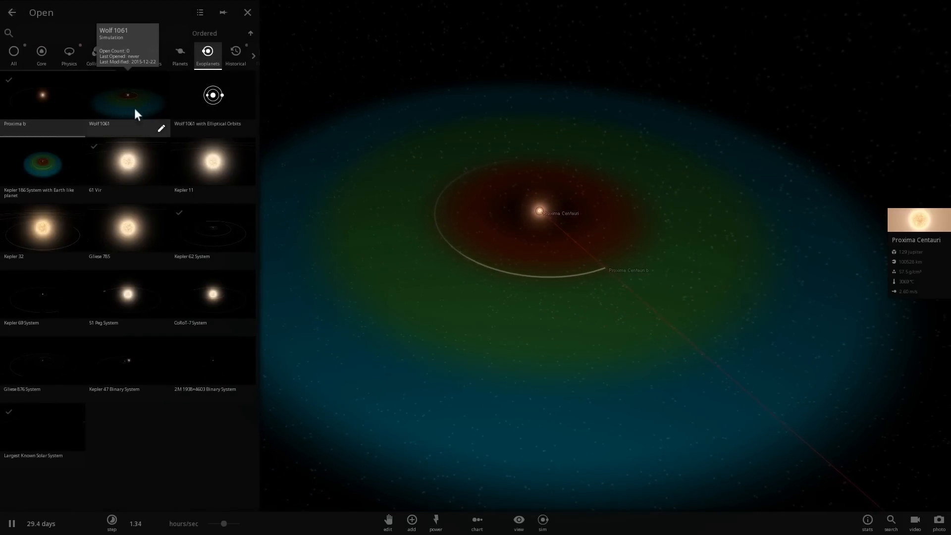
mouse_move(12, 30)
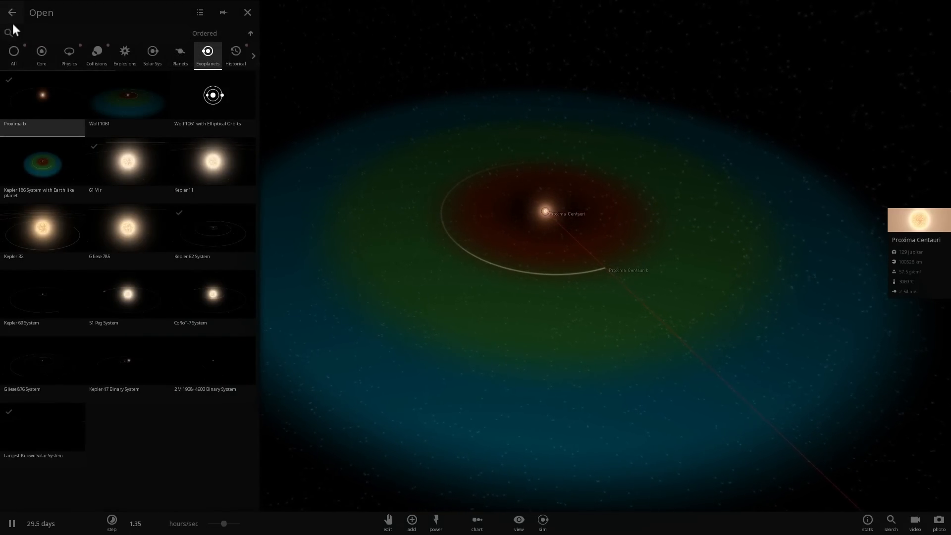
click(41, 55)
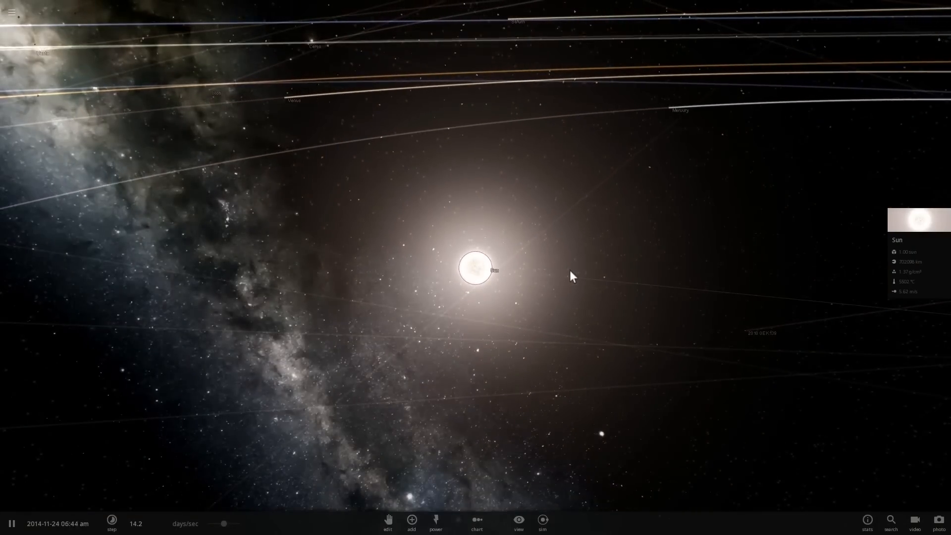
- Browse the Solar System and Exoplanets simulation categories and load Proxima b
scroll(down, 3)
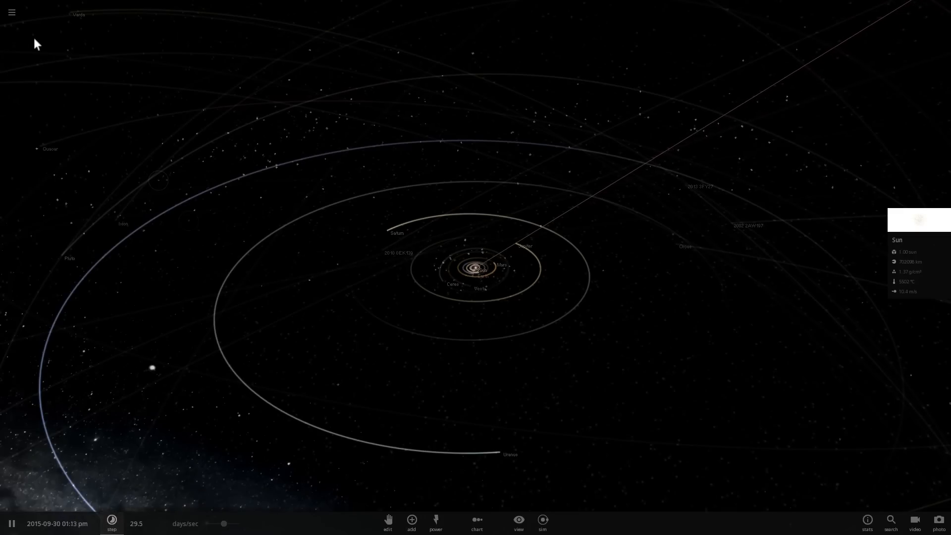
click(11, 11)
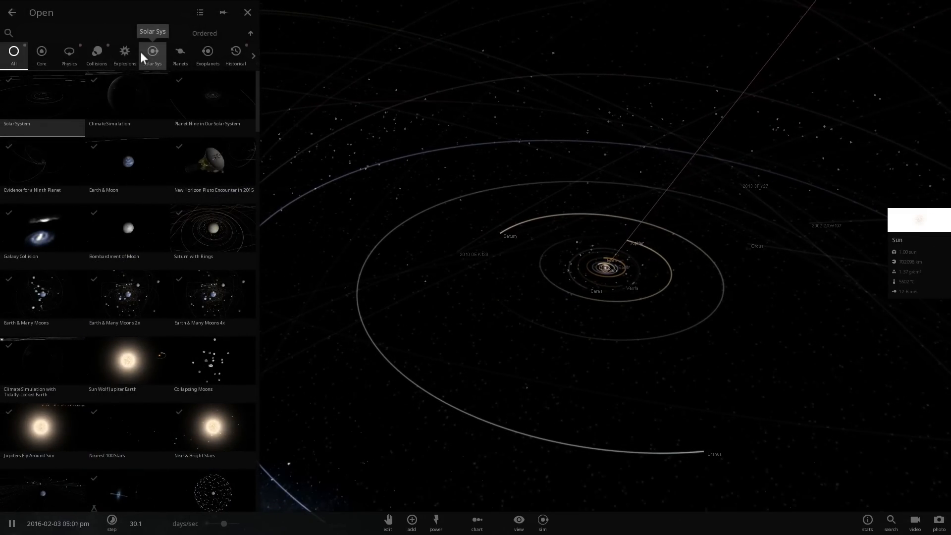
click(152, 55)
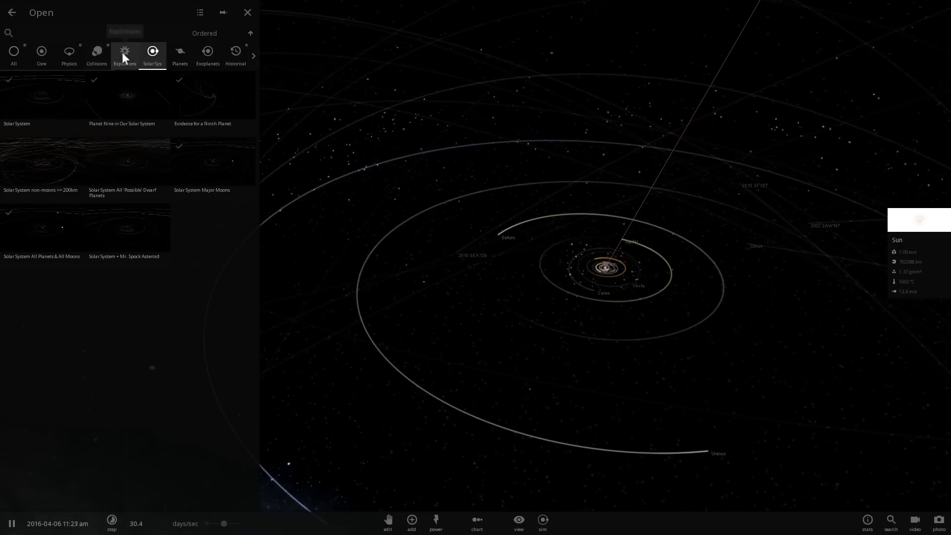
mouse_move(179, 54)
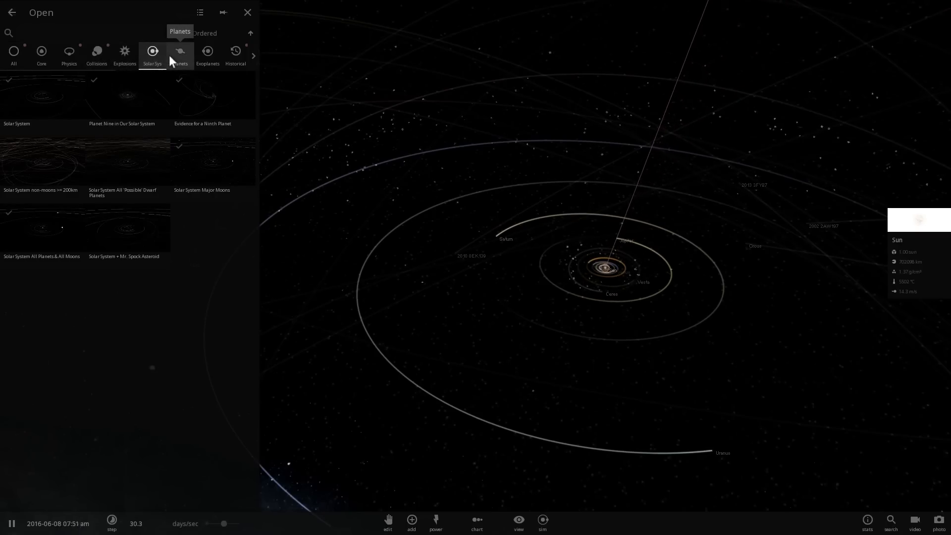
click(208, 55)
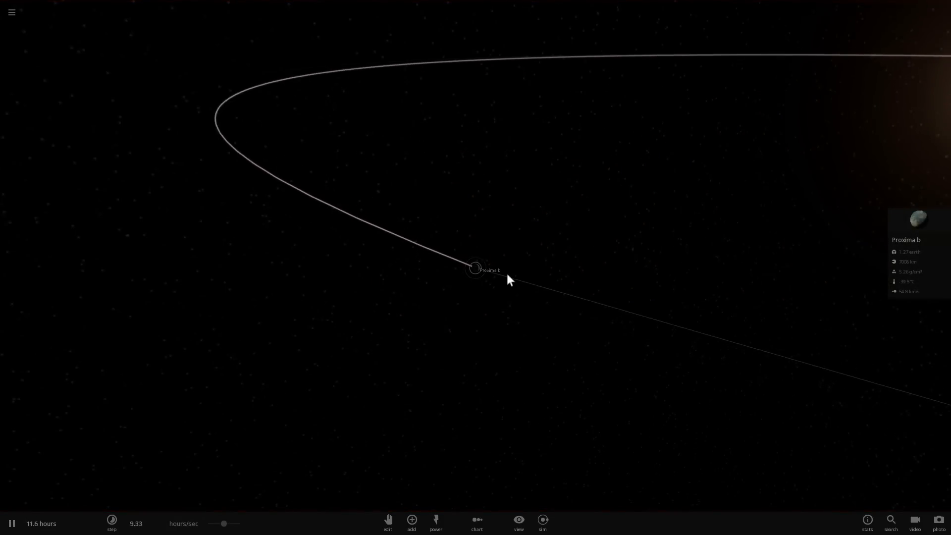
- Focus on Proxima b and place Earth from the catalogue right beside it
click(411, 522)
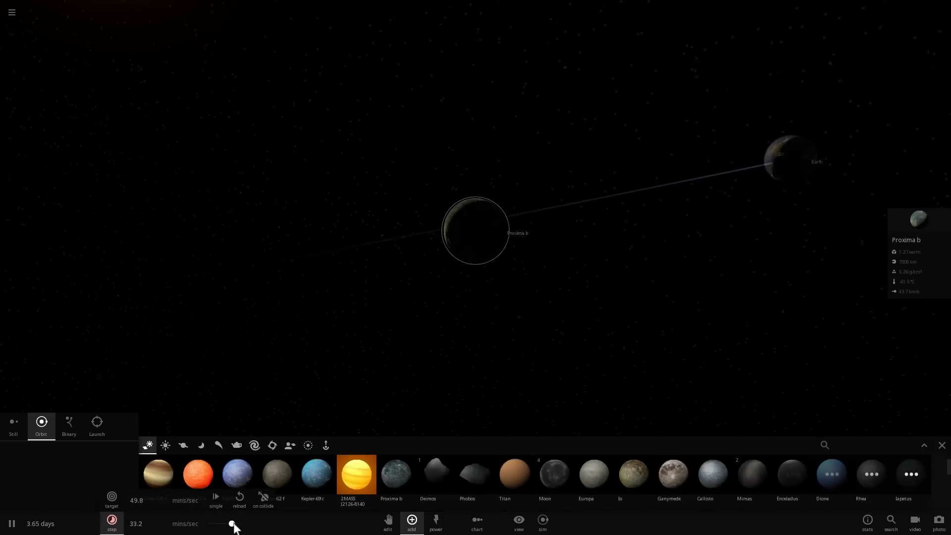
- Raise the time speed until Proxima b becomes a molten body near 3,487 °C
click(678, 157)
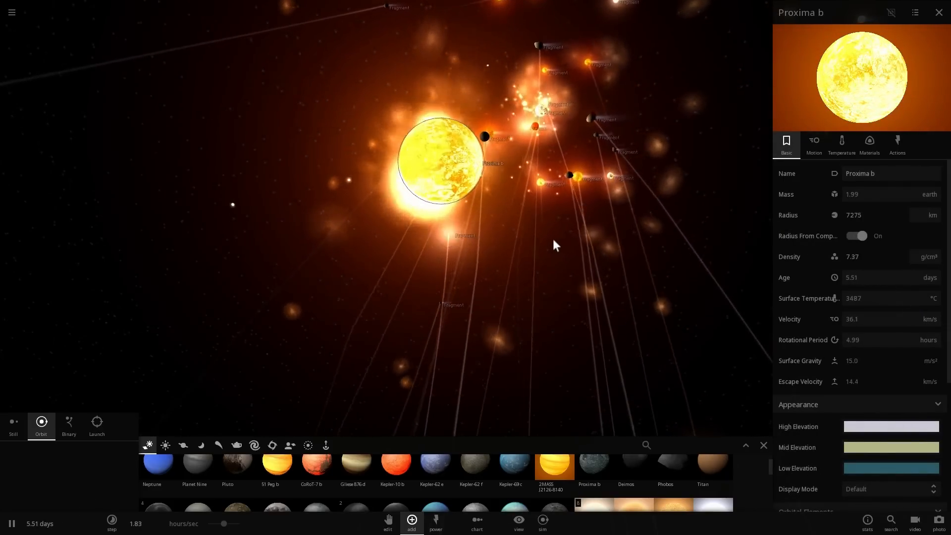
- Dismiss the Properties and Add panels, keeping the molten Proxima b and its debris in view
click(939, 12)
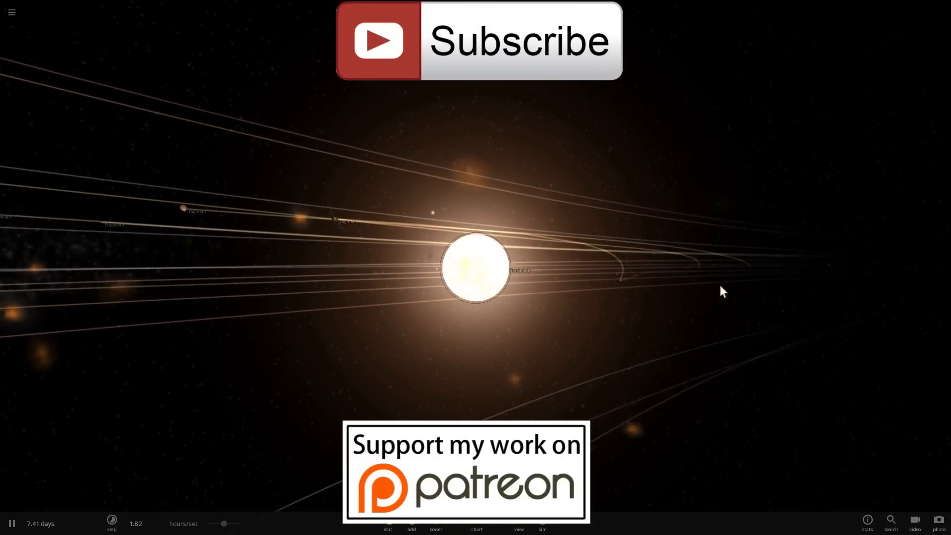
mouse_move(608, 291)
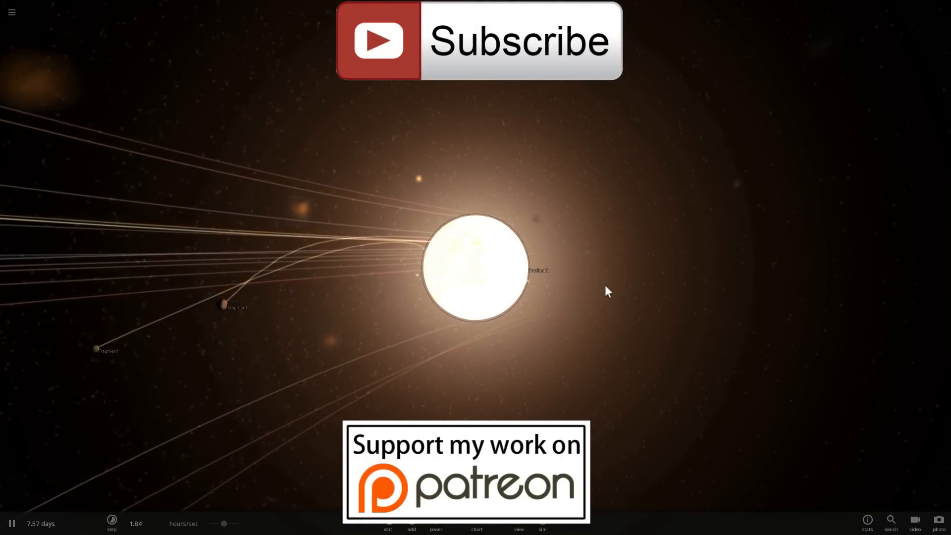